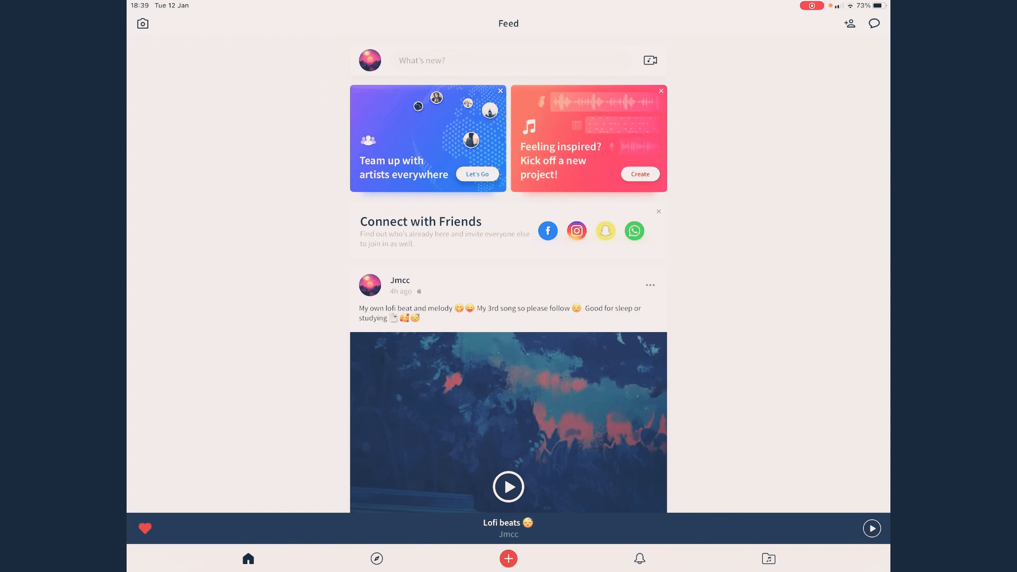
Create a new project and pick LoFi Piano from the MIDI keyboard instruments
{"action": "left_click", "coordinate": [508, 558]}
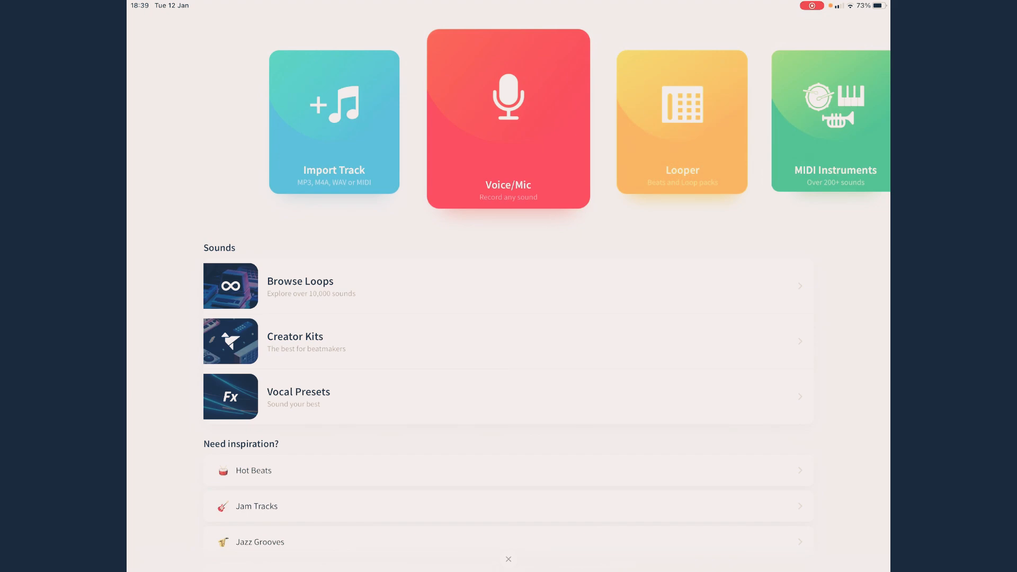
{"action": "scroll", "scroll_direction": "left", "scroll_amount": 3}
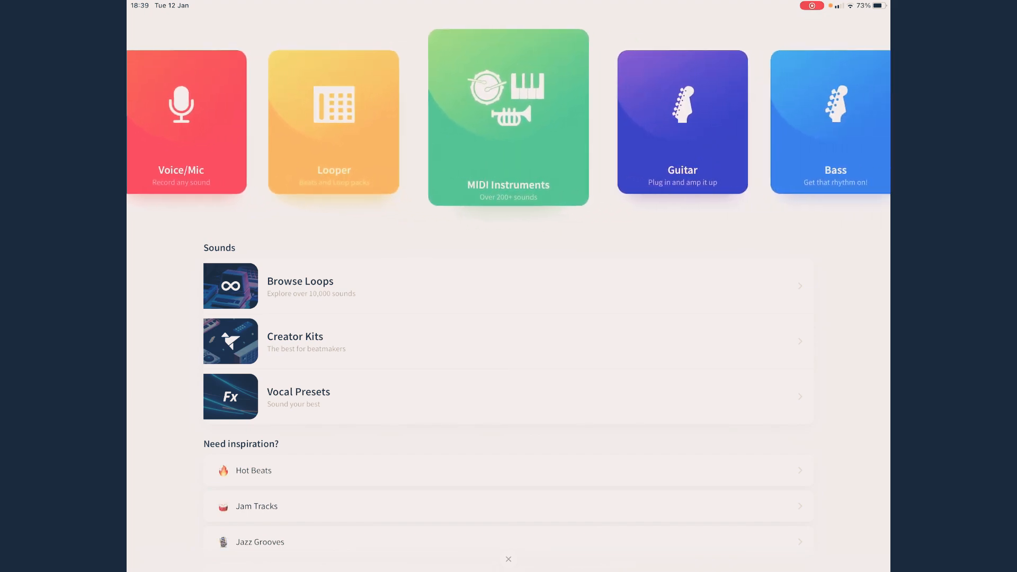
{"action": "left_click", "coordinate": [508, 117]}
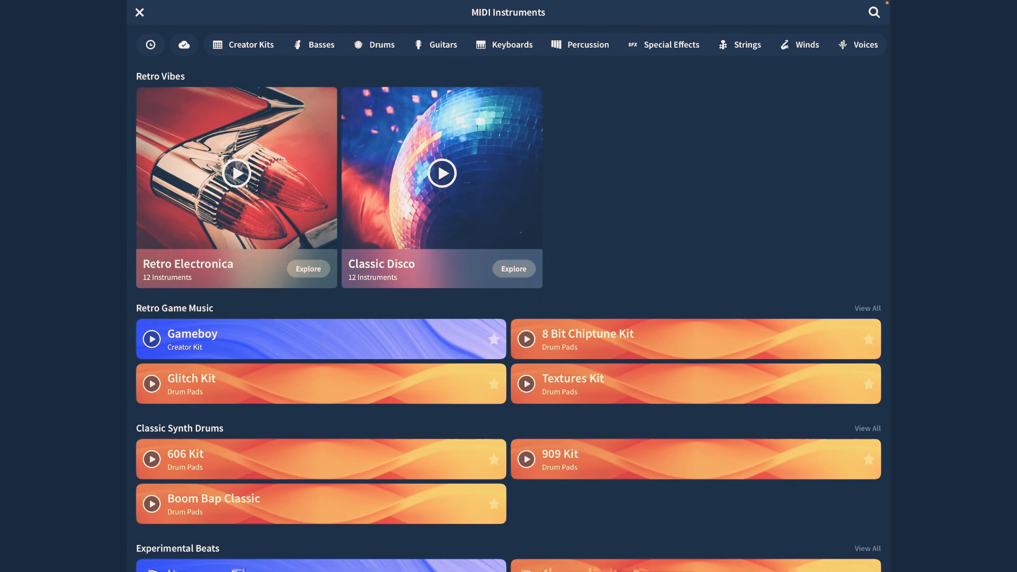
{"action": "left_click", "coordinate": [512, 44]}
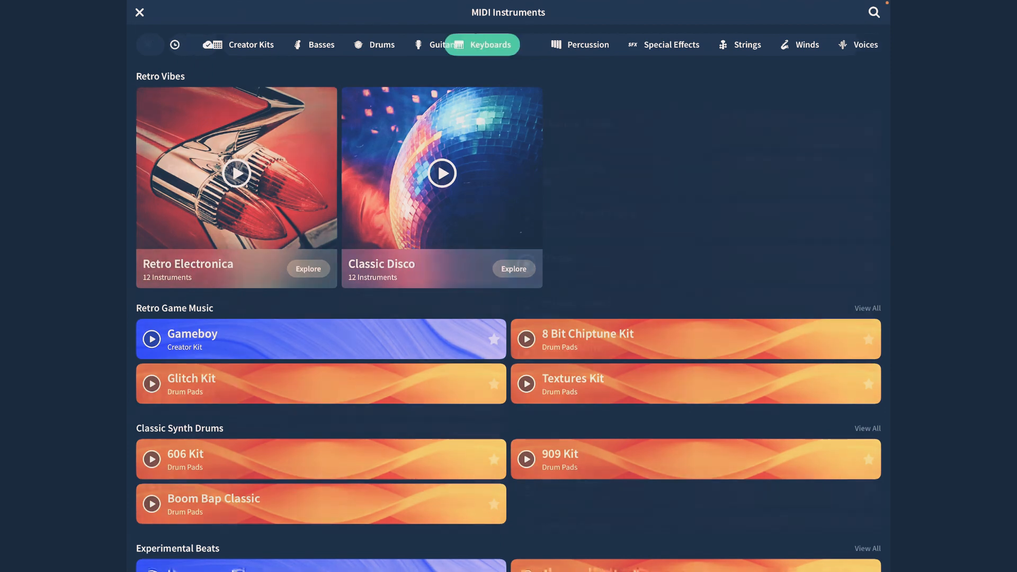
{"action": "left_click", "coordinate": [482, 44]}
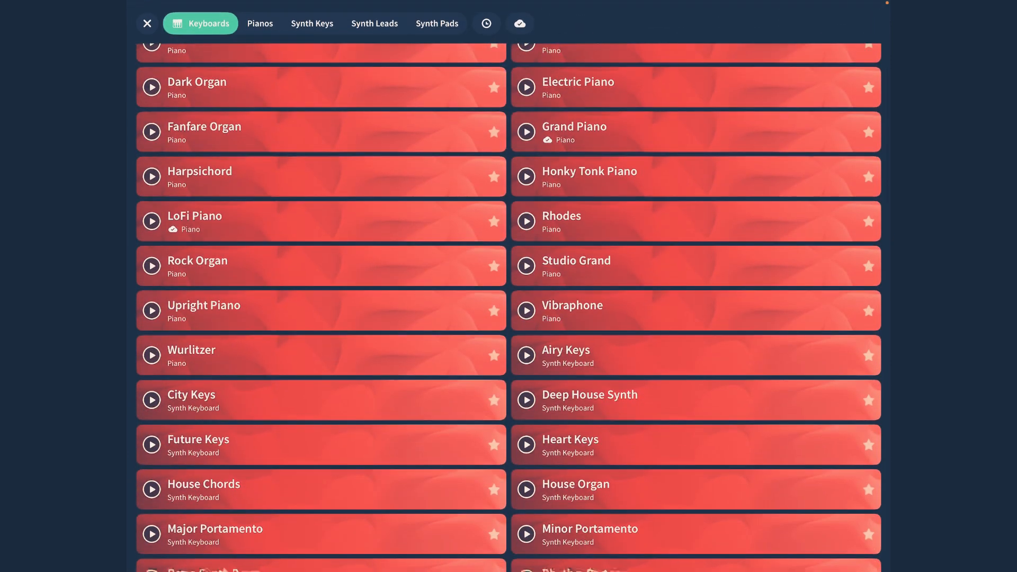
{"action": "left_click", "coordinate": [152, 221]}
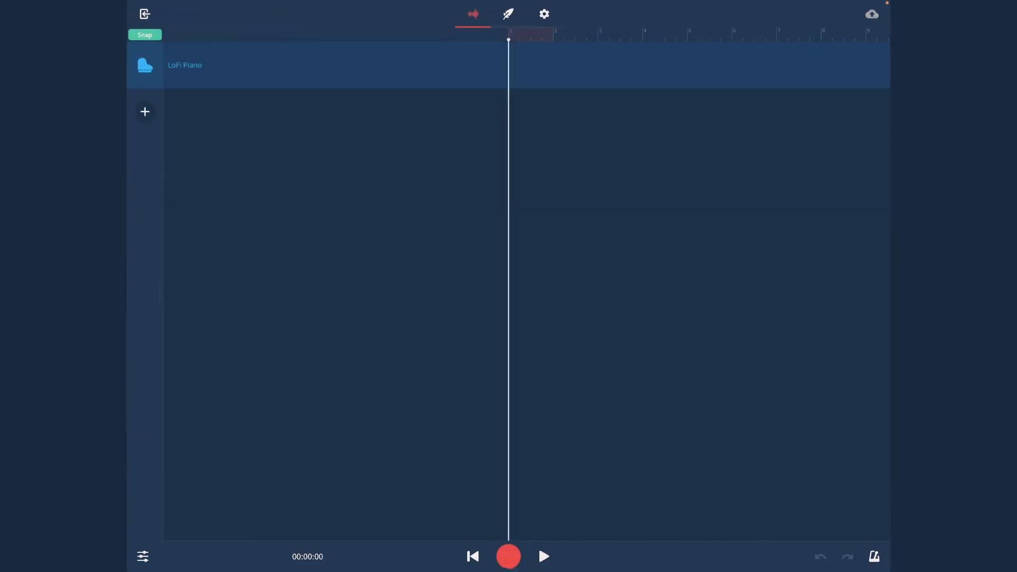
Record a few bars of chords on the LoFi Piano keyboard
{"action": "left_click", "coordinate": [185, 65]}
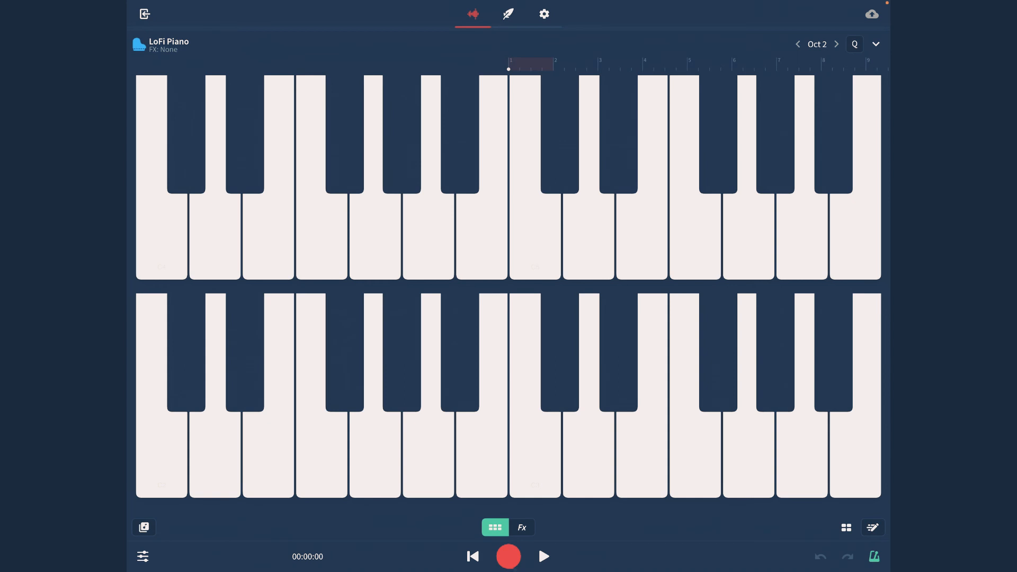
{"action": "left_click", "coordinate": [508, 555]}
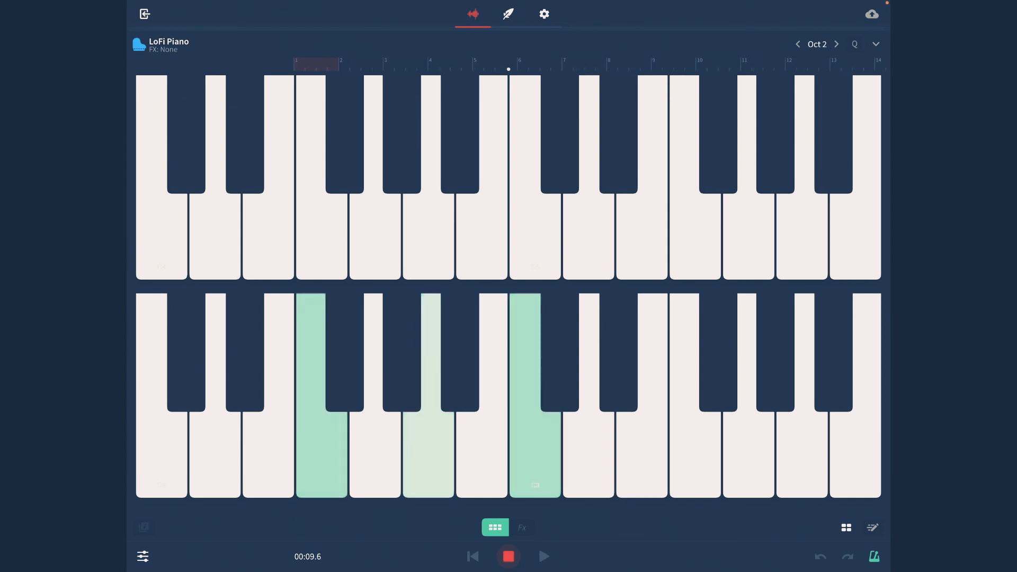
{"action": "left_click", "coordinate": [508, 555]}
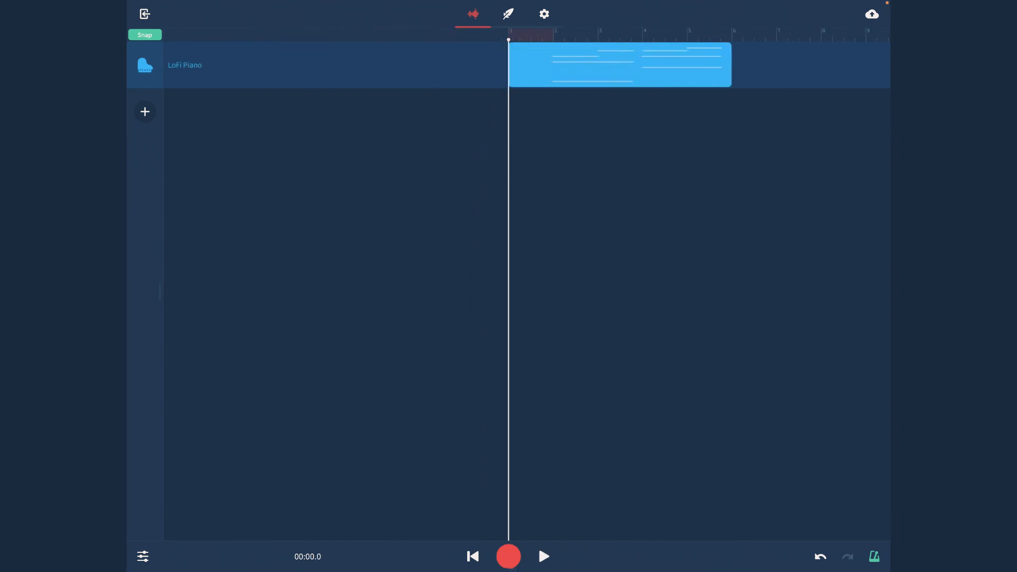
Add a new MIDI instrument track using the LoFi Hop Kit from Drums
{"action": "left_click", "coordinate": [144, 111]}
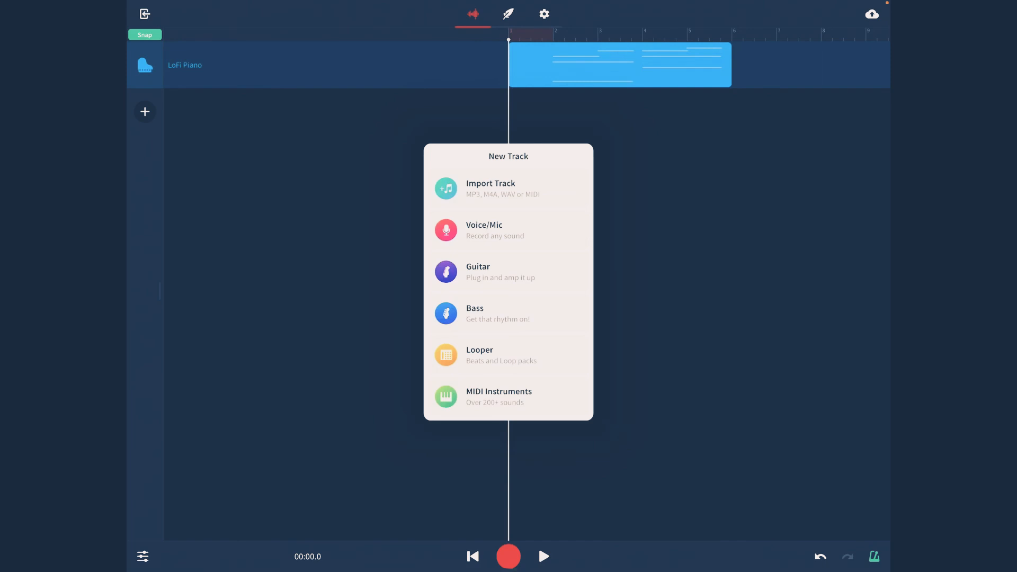
{"action": "left_click", "coordinate": [498, 397]}
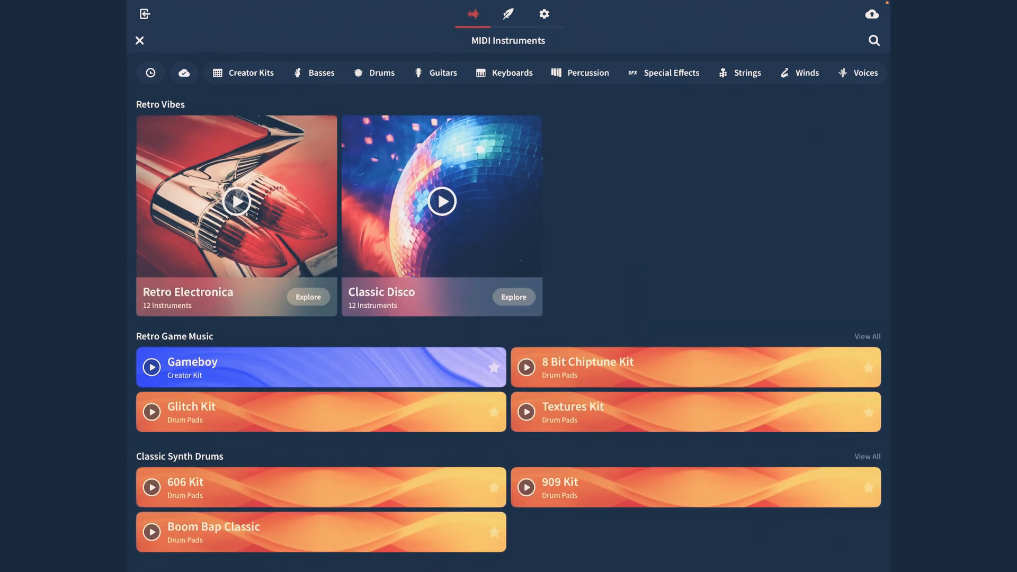
{"action": "scroll", "scroll_direction": "down", "scroll_amount": 3}
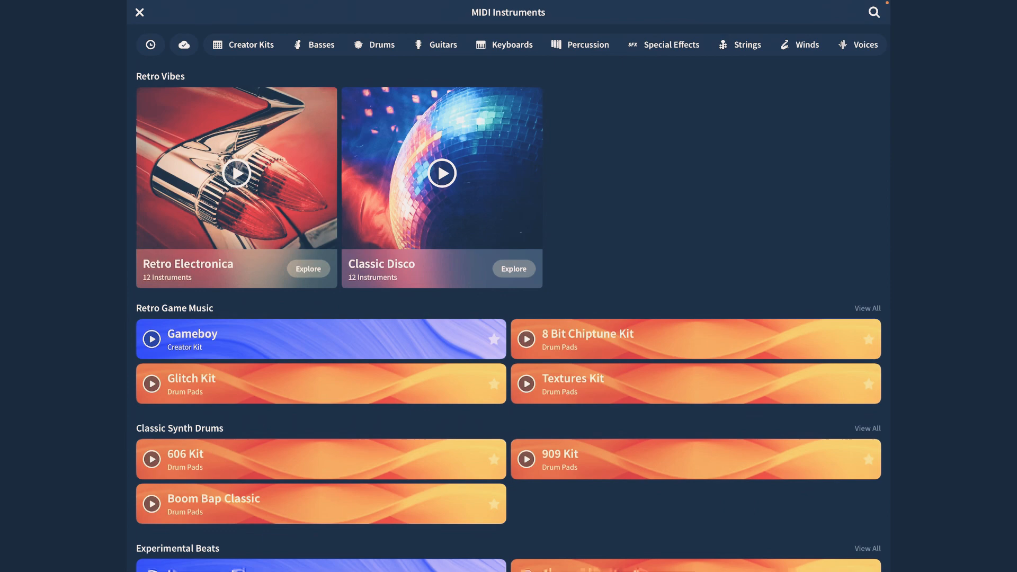
{"action": "left_click", "coordinate": [373, 44]}
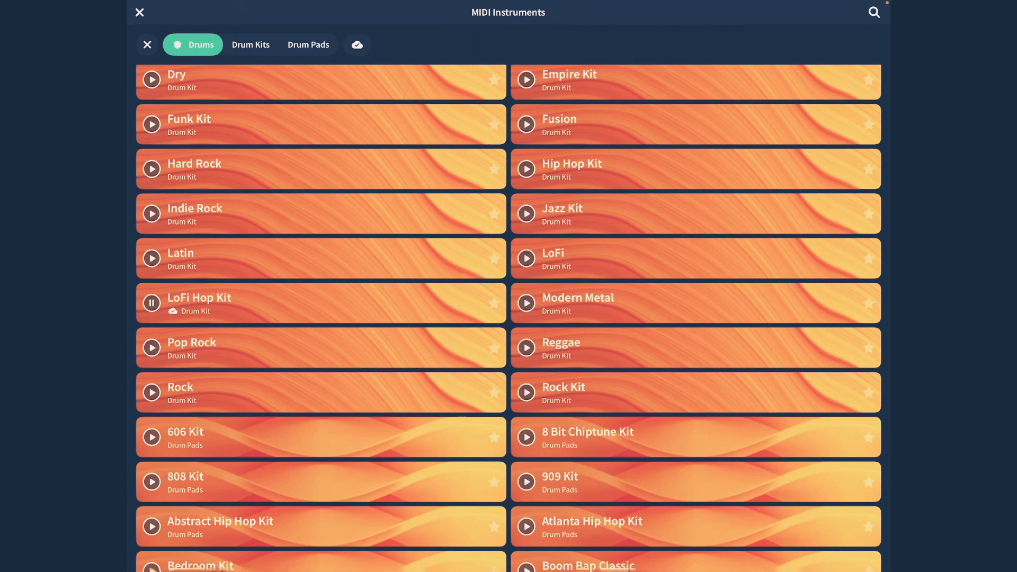
{"action": "left_click", "coordinate": [138, 12]}
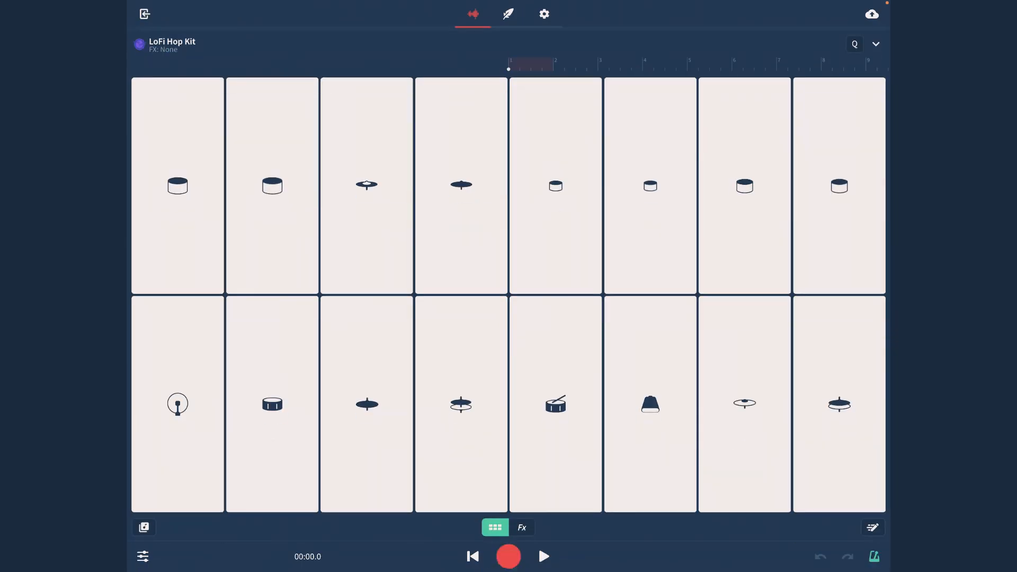
Record a hi-hat, kick and snare pattern on the LoFi Hop Kit pads
{"action": "left_click", "coordinate": [555, 404]}
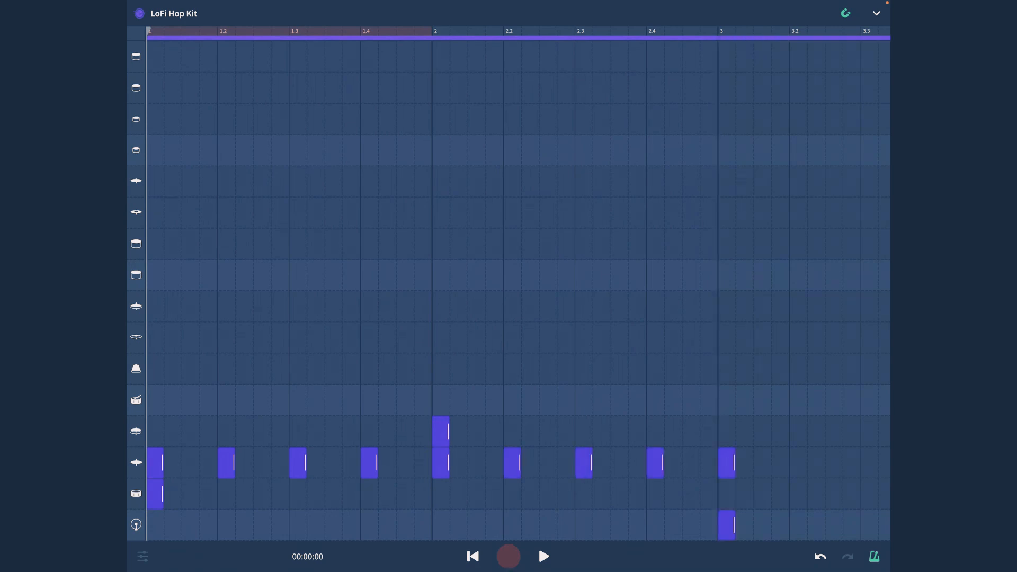
{"action": "left_click", "coordinate": [543, 556]}
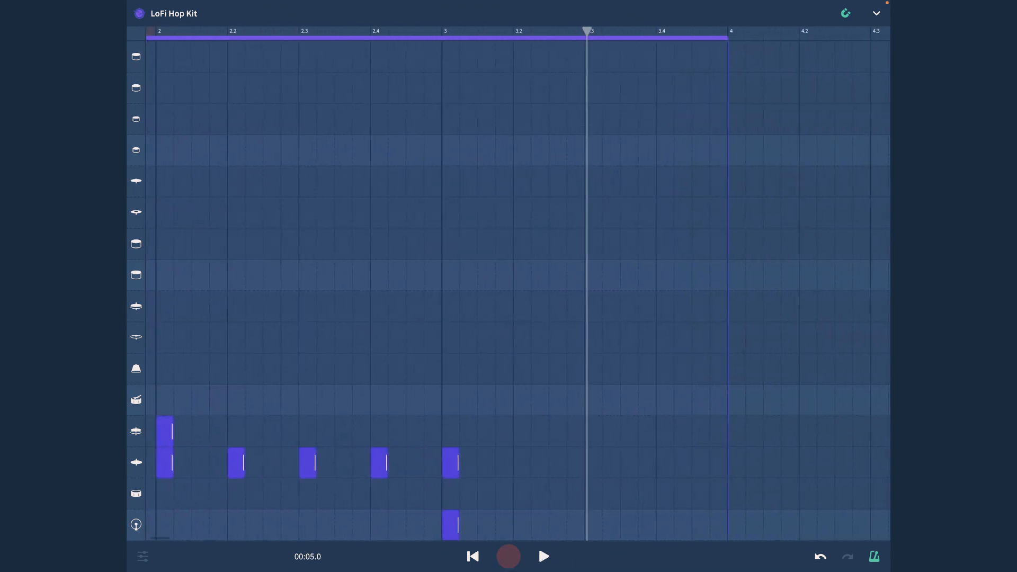
{"action": "left_click", "coordinate": [521, 462]}
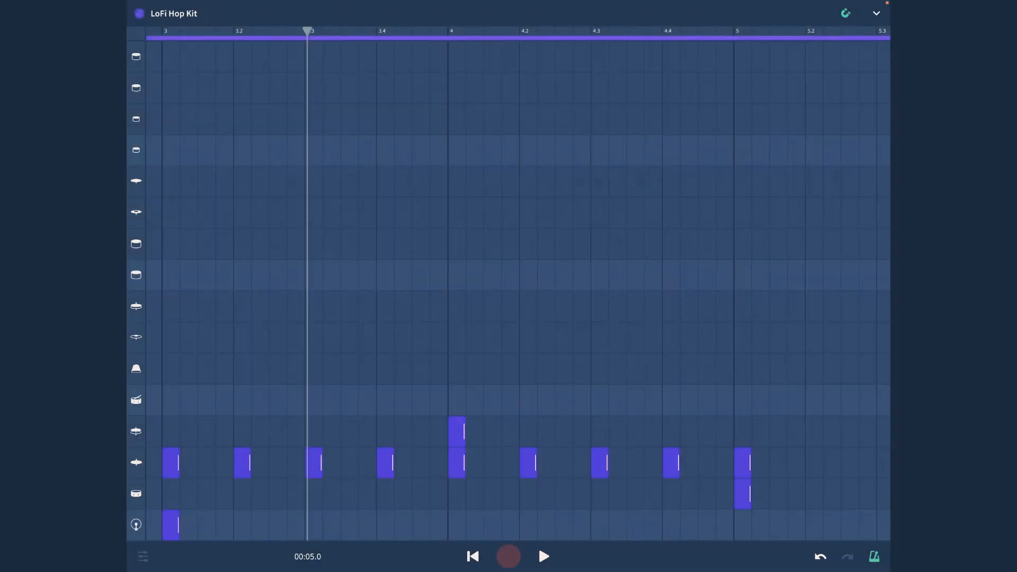
{"action": "left_click", "coordinate": [543, 556]}
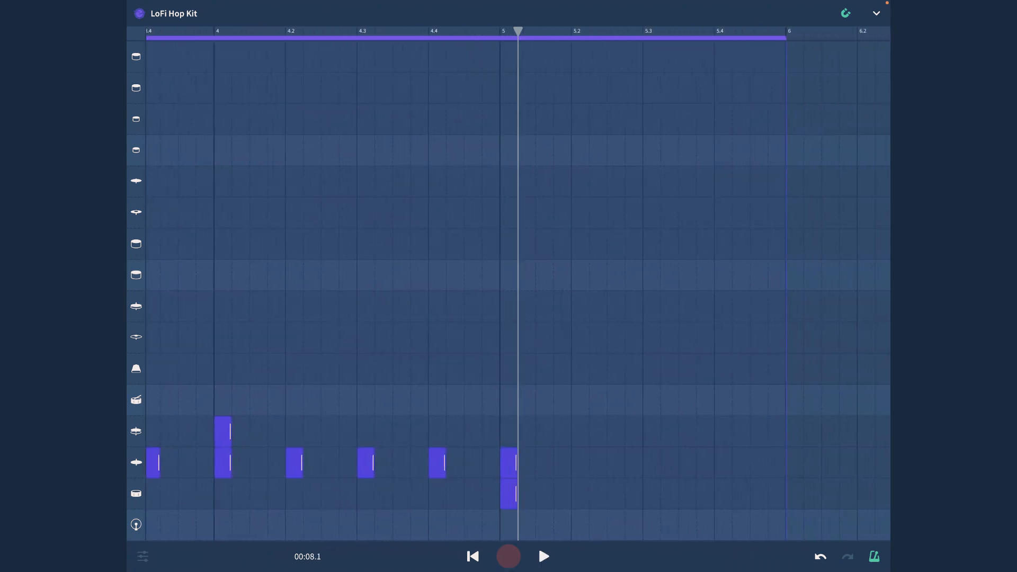
{"action": "left_click", "coordinate": [579, 462]}
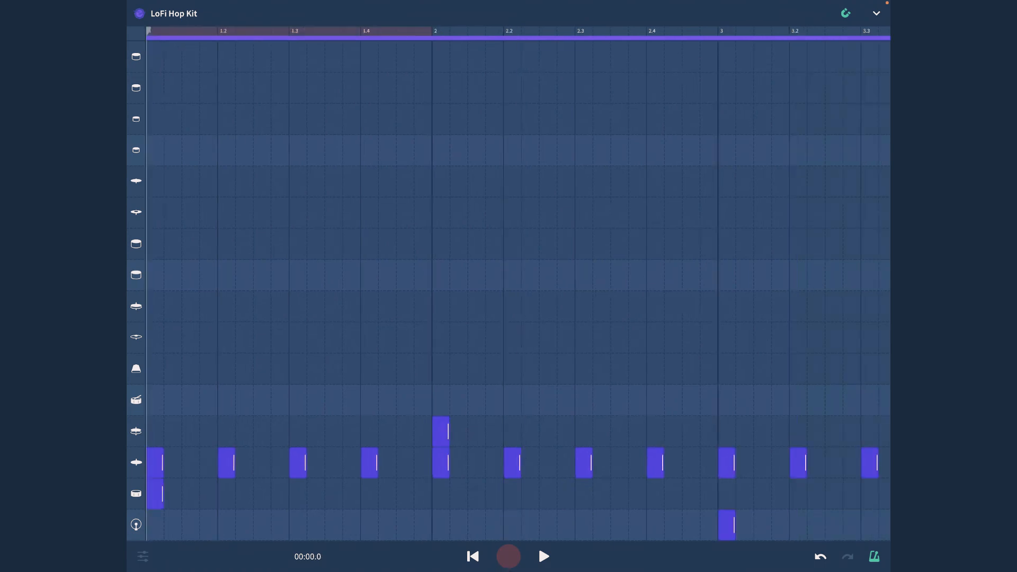
{"action": "left_click", "coordinate": [542, 556]}
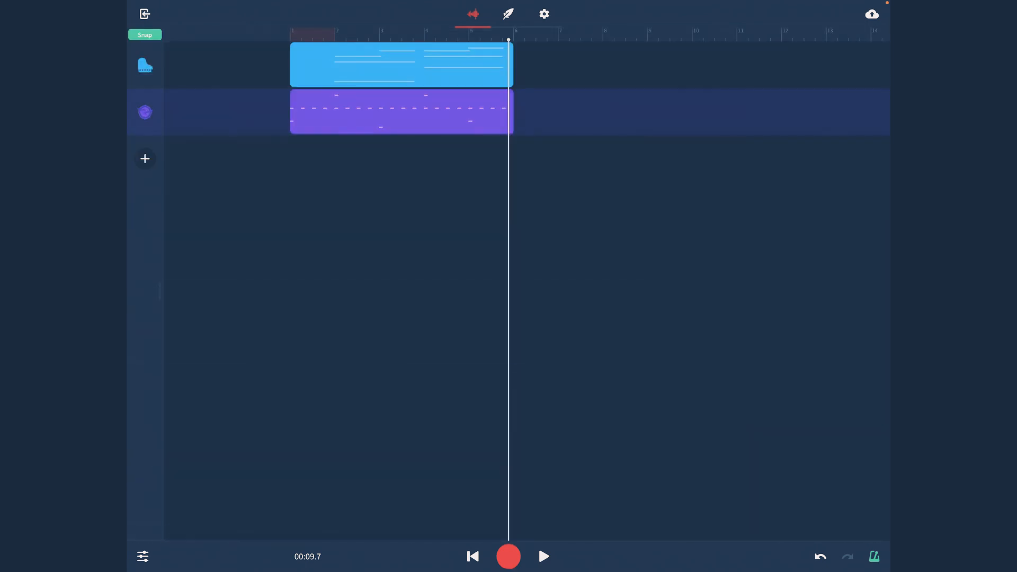
Add a new track and choose Looper from the New Track menu
{"action": "left_click", "coordinate": [145, 159]}
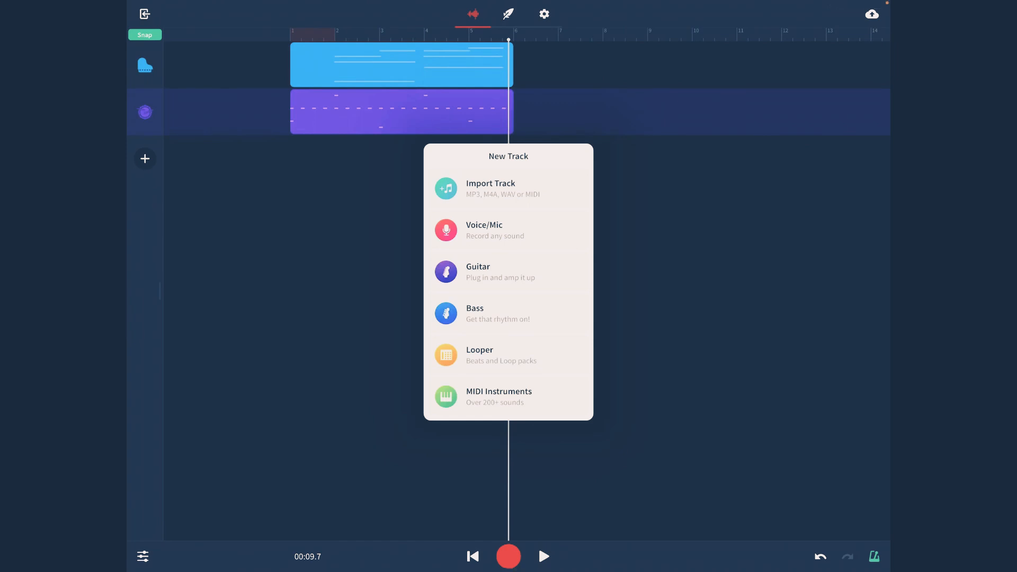
{"action": "left_click", "coordinate": [479, 355]}
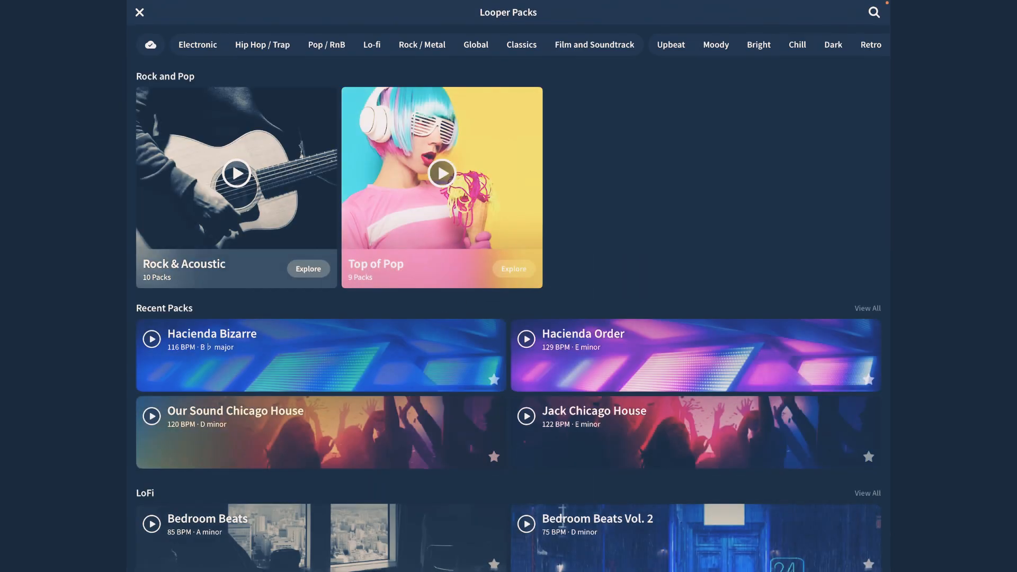
Load the Lo-Fi Hip Hop pack from the Lo-fi category and answer the 76 BPM prompt
{"action": "left_click", "coordinate": [372, 44]}
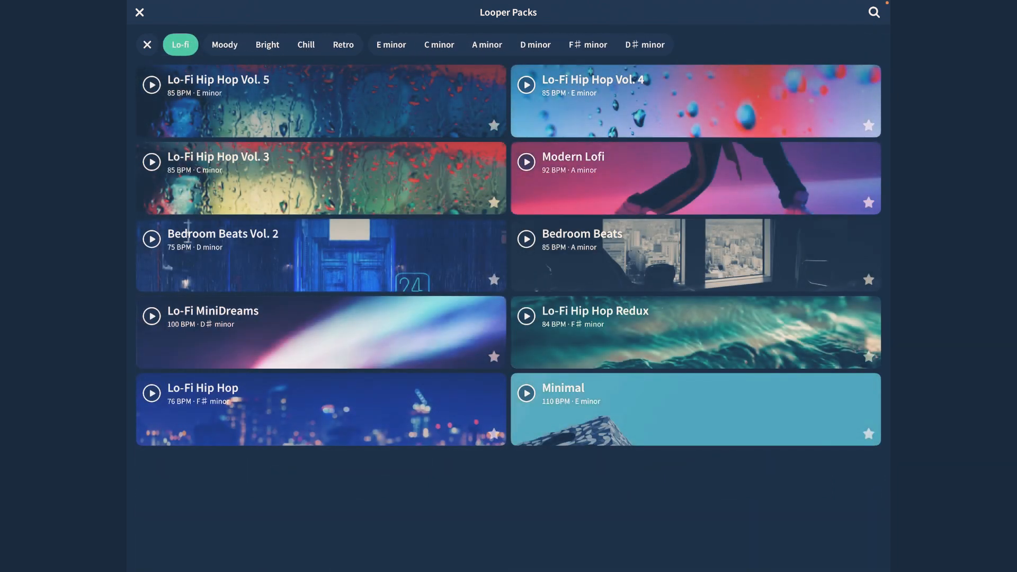
{"action": "left_click", "coordinate": [151, 393]}
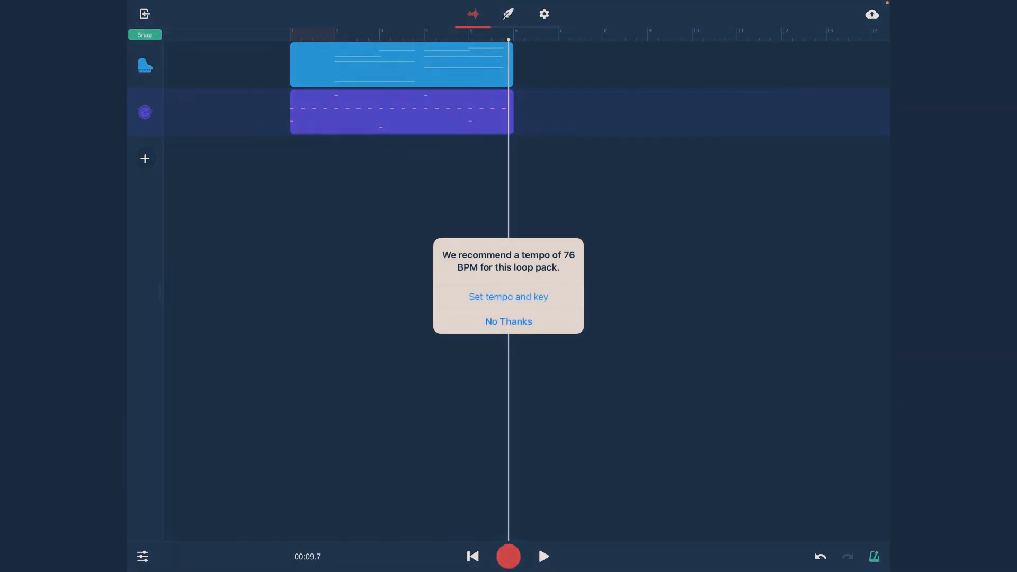
{"action": "left_click", "coordinate": [508, 321]}
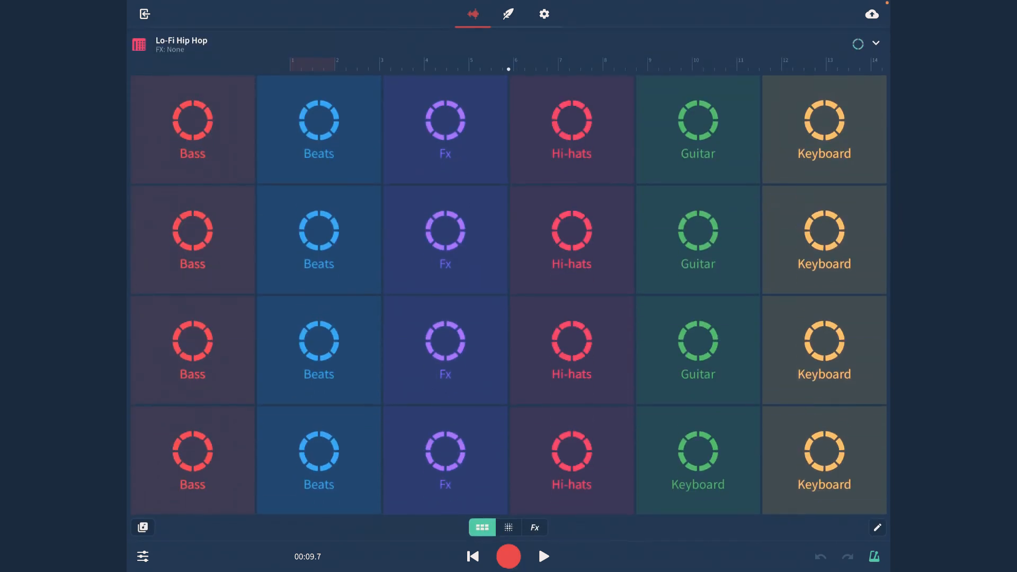
Trigger the bottom-row Fx loop pad and start recording
{"action": "left_click", "coordinate": [445, 129]}
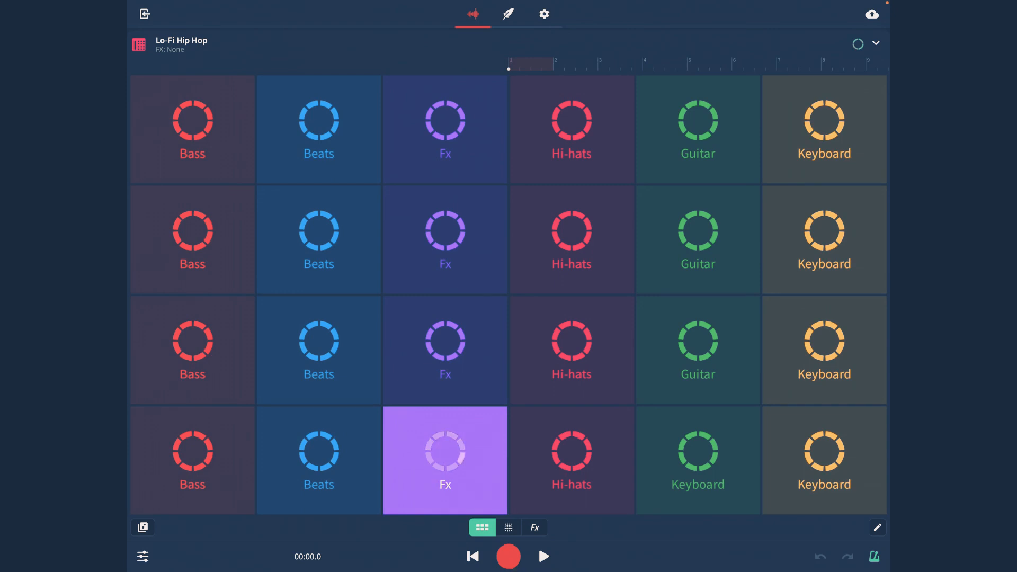
{"action": "left_click", "coordinate": [508, 555]}
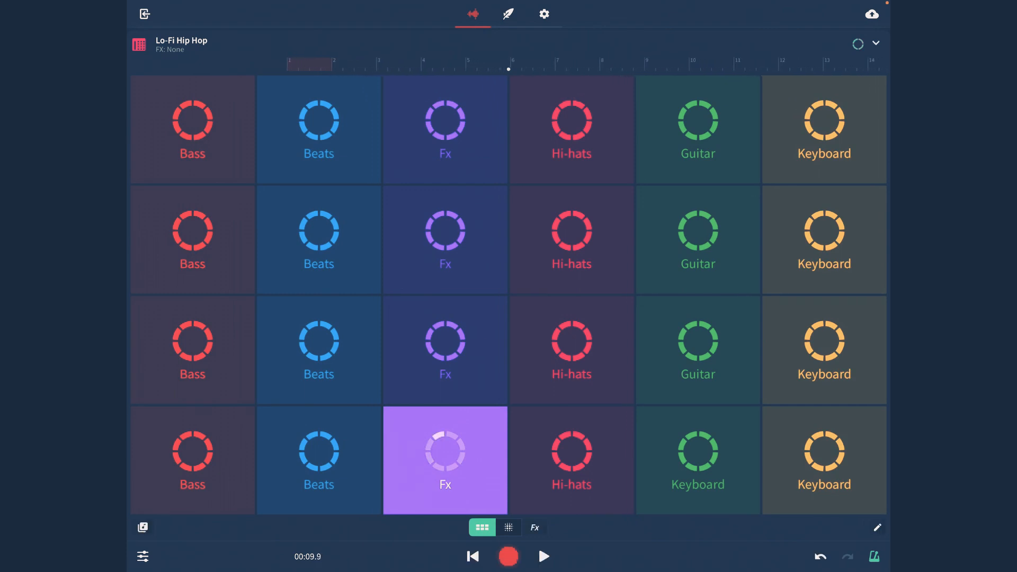
Stop the looper recording to keep the Fx loop as a third track
{"action": "left_click", "coordinate": [509, 527]}
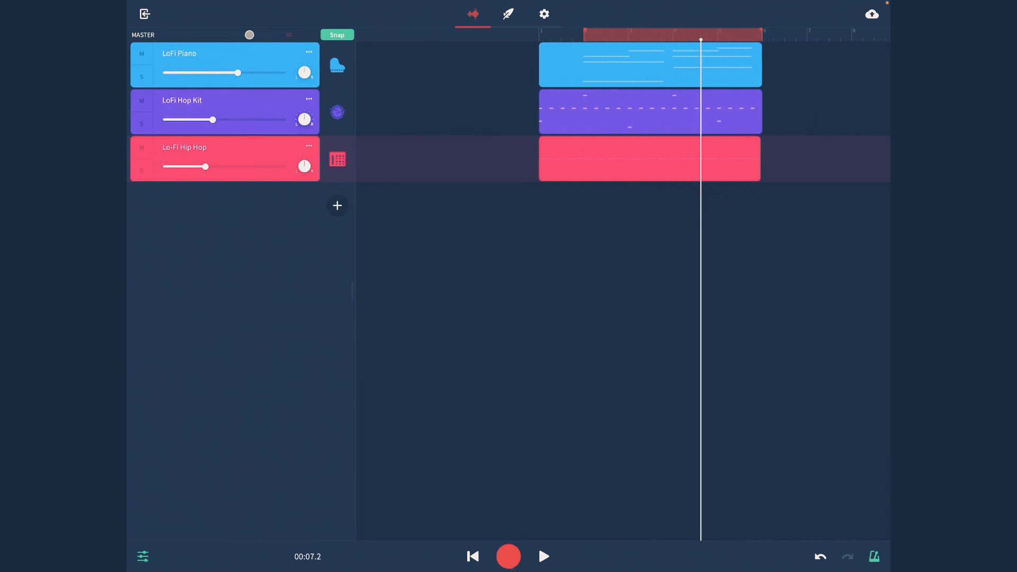
Exit the beat project to reach the new project start screen
{"action": "left_click", "coordinate": [543, 557]}
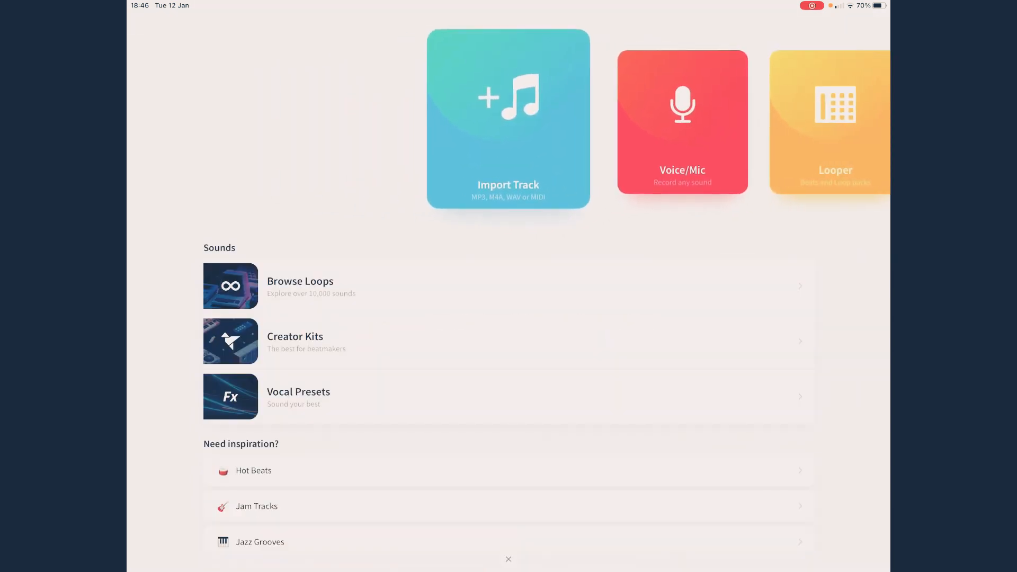
Import the beat video from Photos, preview it, and use it as audio
{"action": "left_click", "coordinate": [508, 118]}
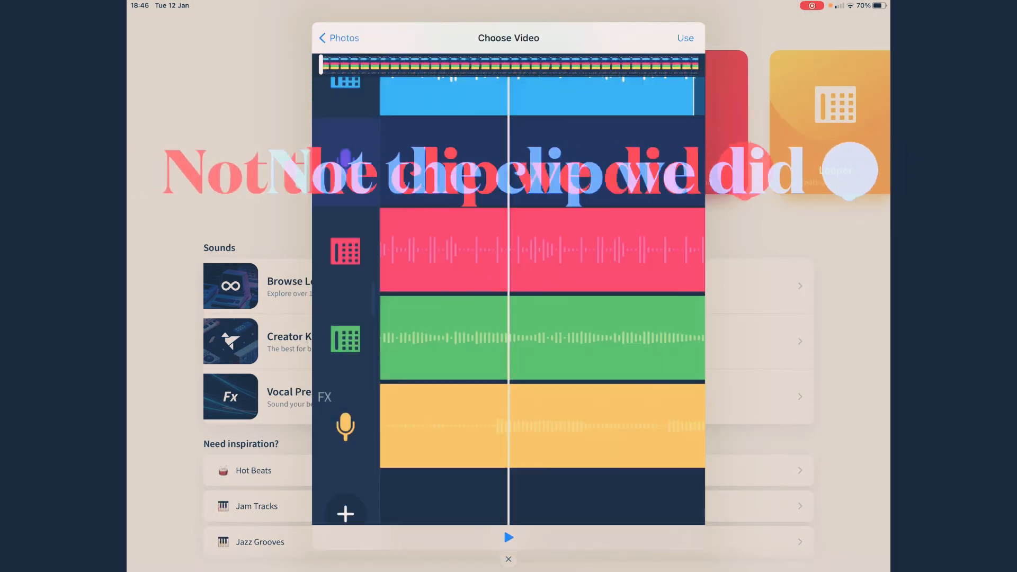
{"action": "left_click", "coordinate": [508, 537]}
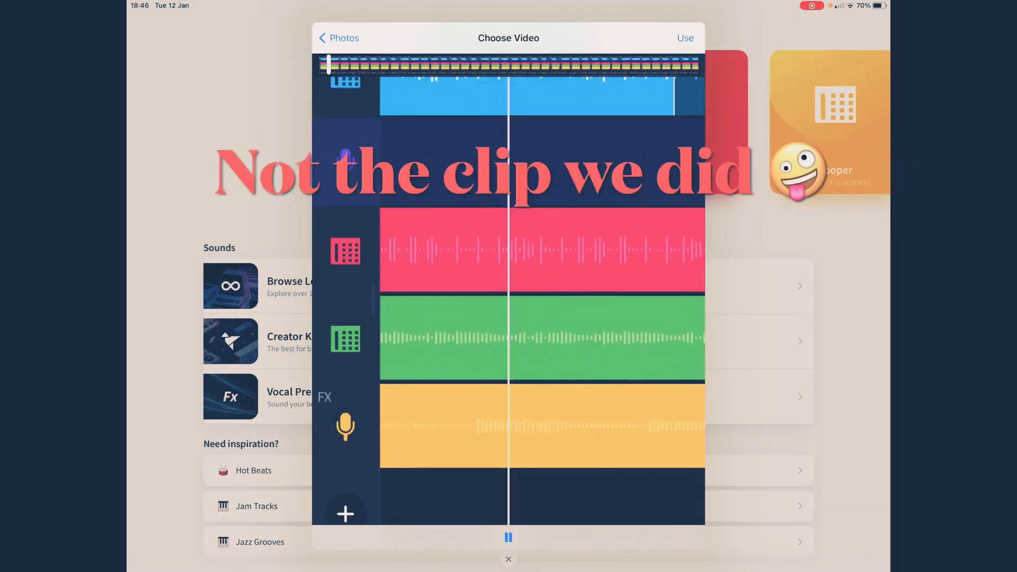
{"action": "left_click", "coordinate": [507, 537]}
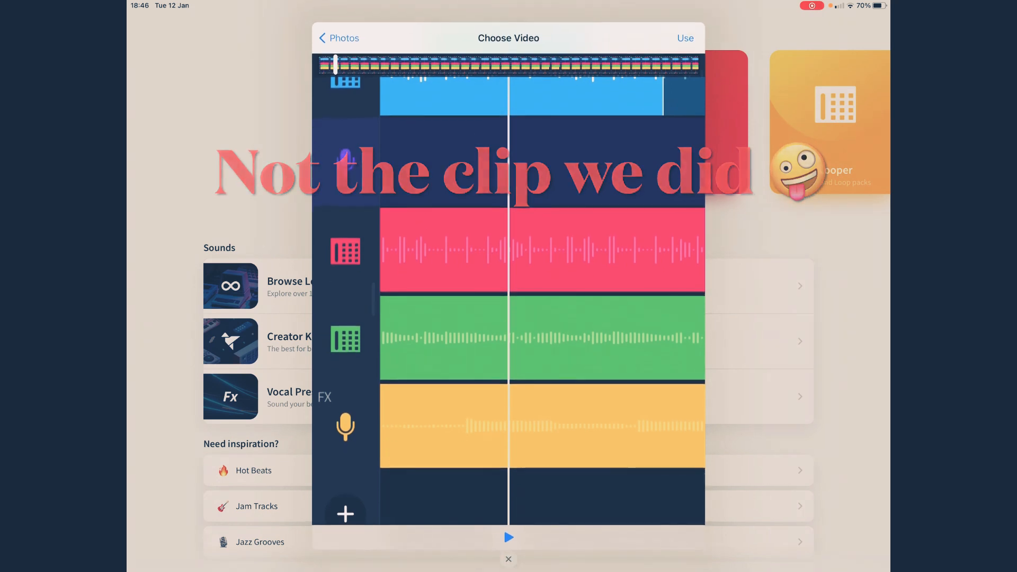
{"action": "left_click", "coordinate": [685, 38]}
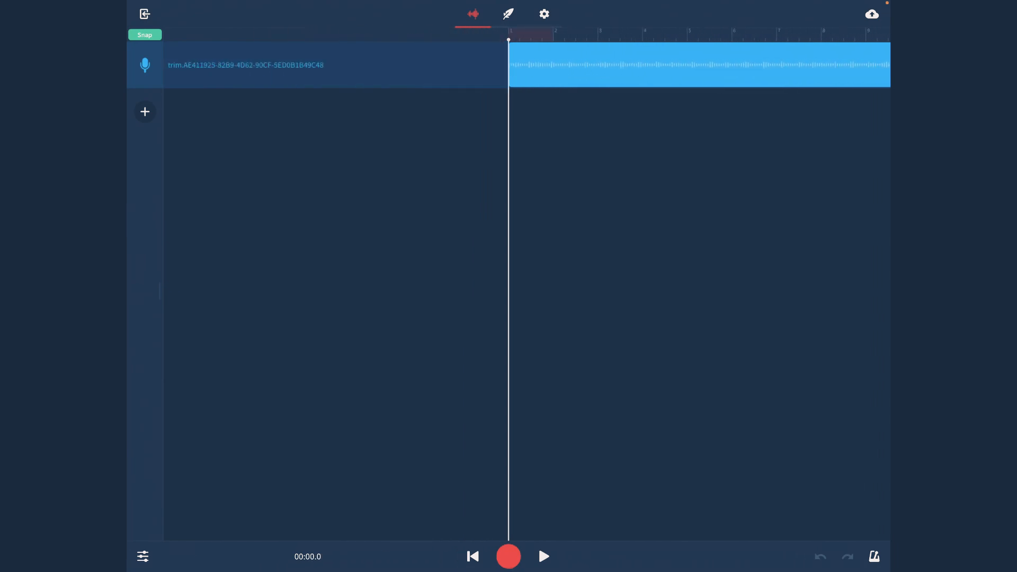
Choose Publish from the top-left exit menu to bring up the publish form
{"action": "left_click", "coordinate": [144, 14]}
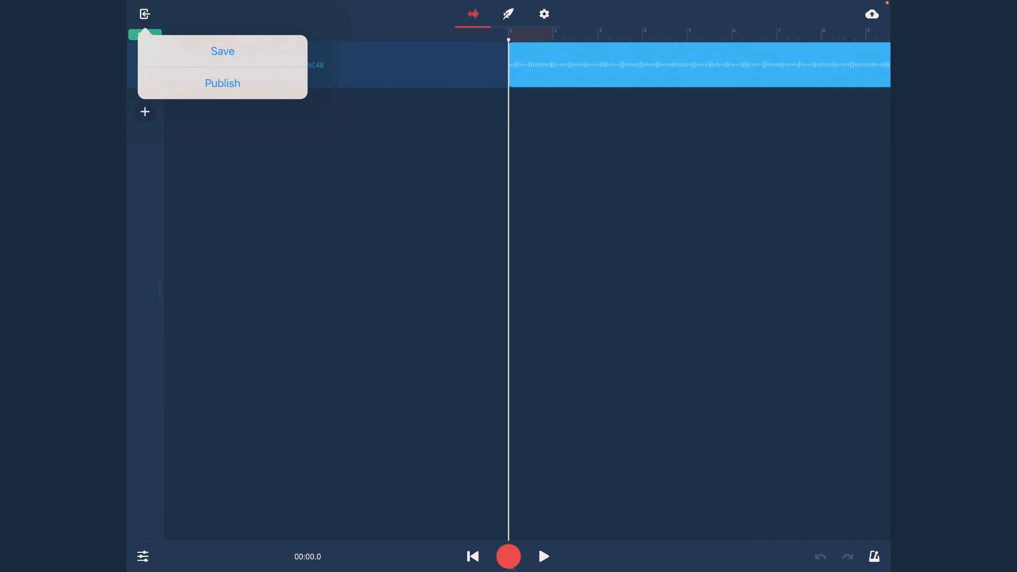
{"action": "left_click", "coordinate": [223, 83]}
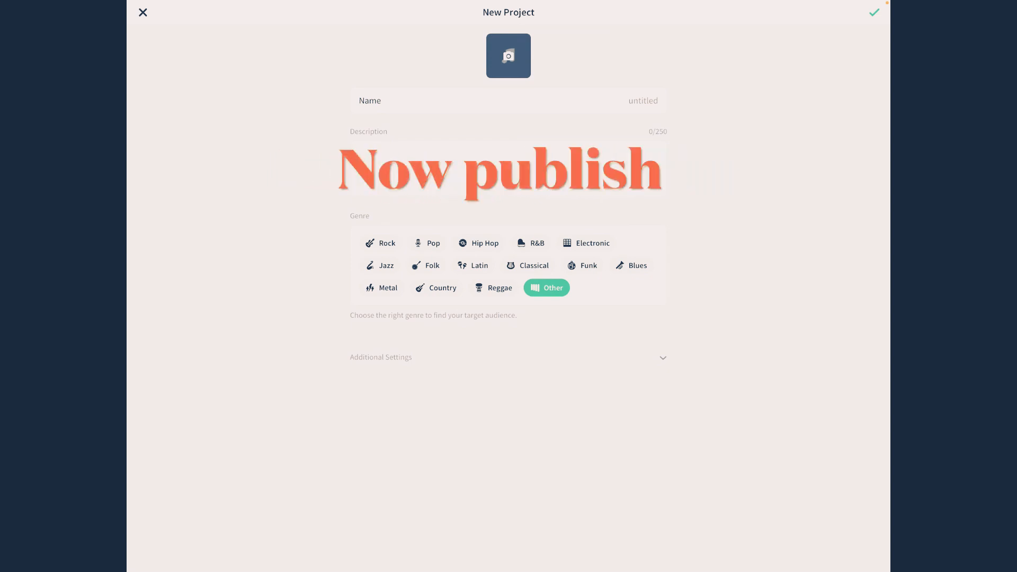
Pick Latin as the genre on the untitled project's publish form
{"action": "left_click", "coordinate": [508, 55]}
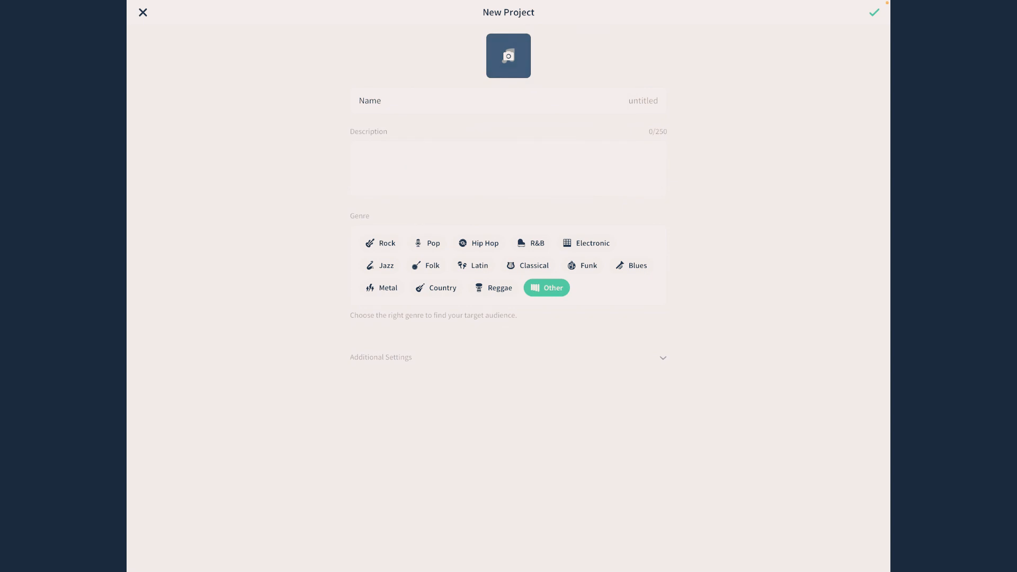
{"action": "left_click", "coordinate": [508, 55]}
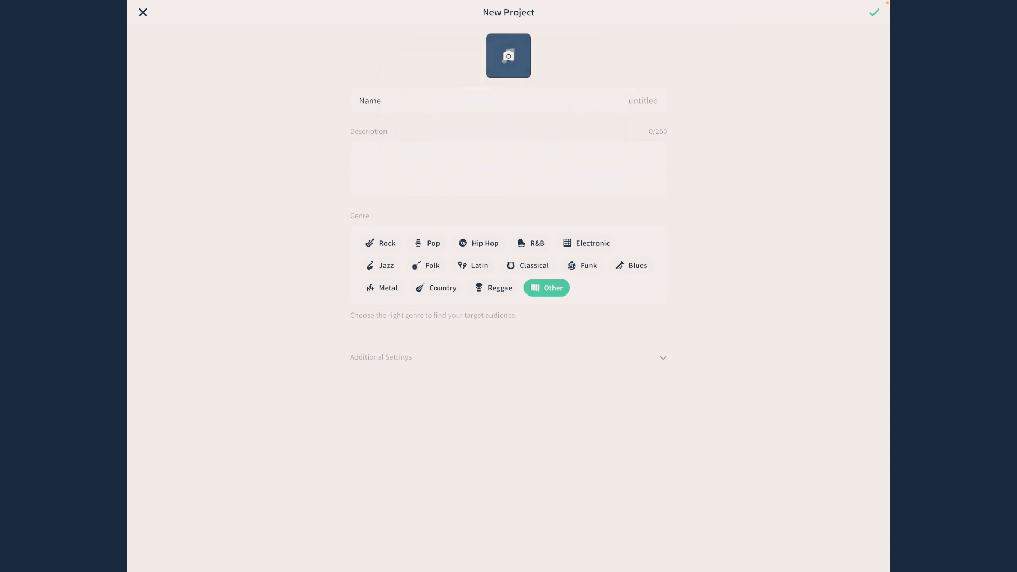
{"action": "left_click", "coordinate": [472, 265]}
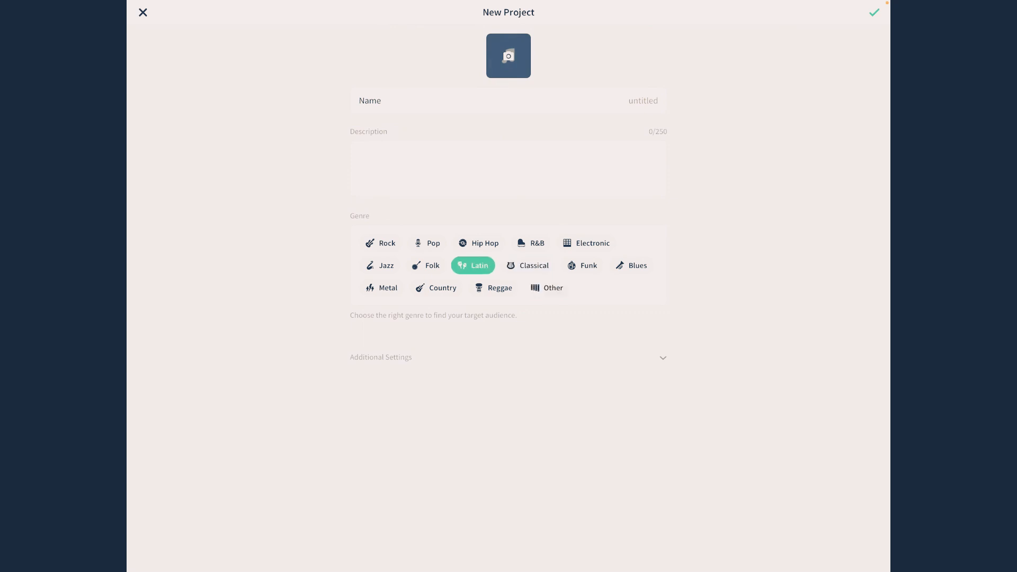